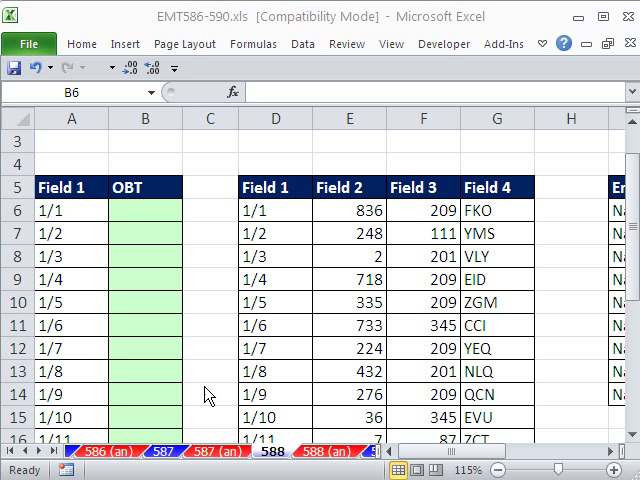
Enter =VLOOKUP(A6,$D$6:$F$26,3,0) in the first OBT cell for an exact-match Field 3 lookup
click(145, 209)
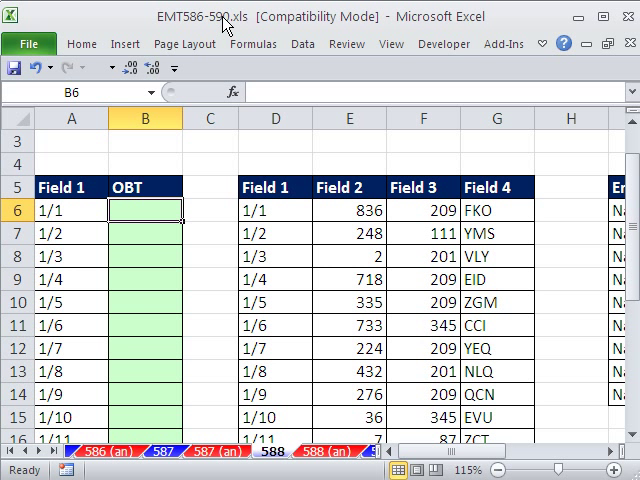
mouse_move(138, 313)
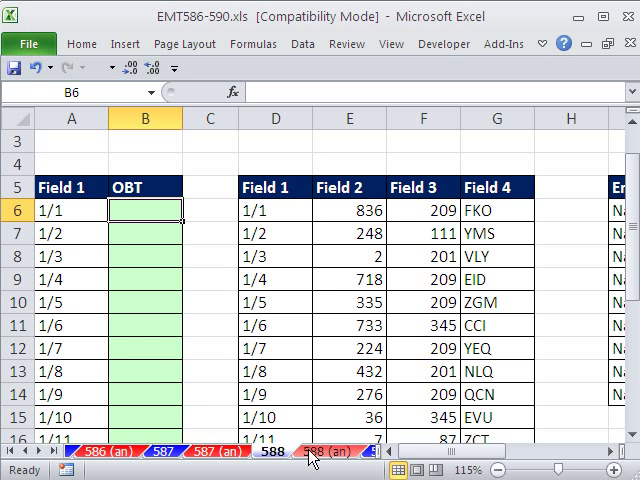
scroll(right, 3)
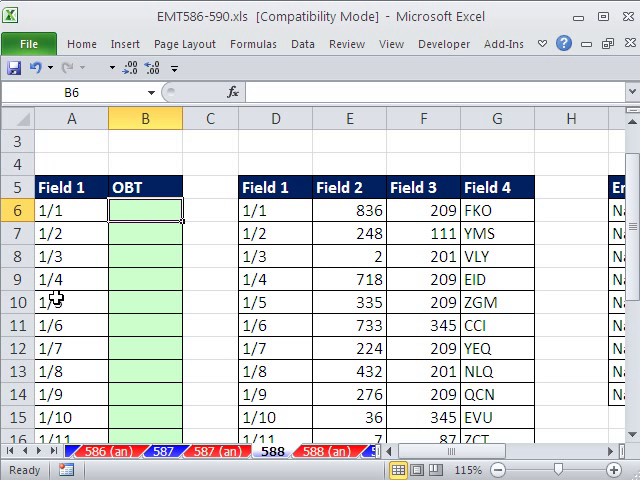
mouse_move(58, 322)
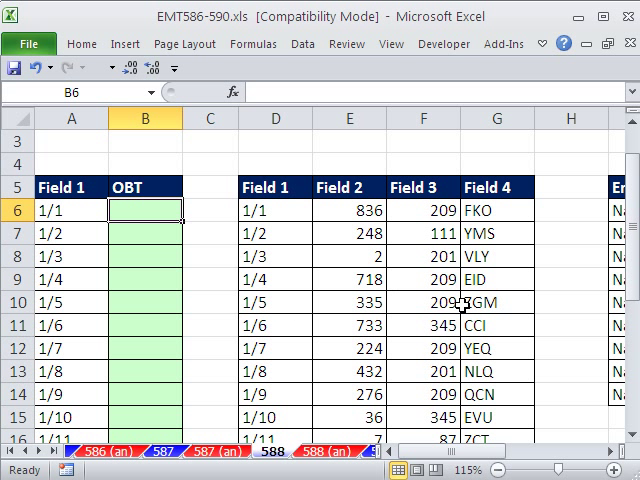
mouse_move(462, 308)
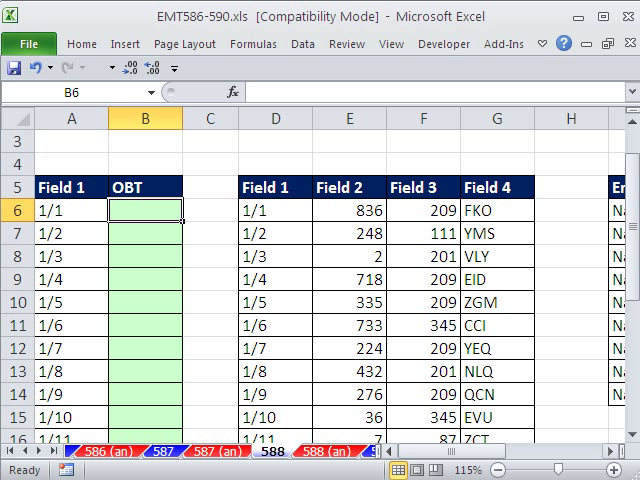
mouse_move(268, 210)
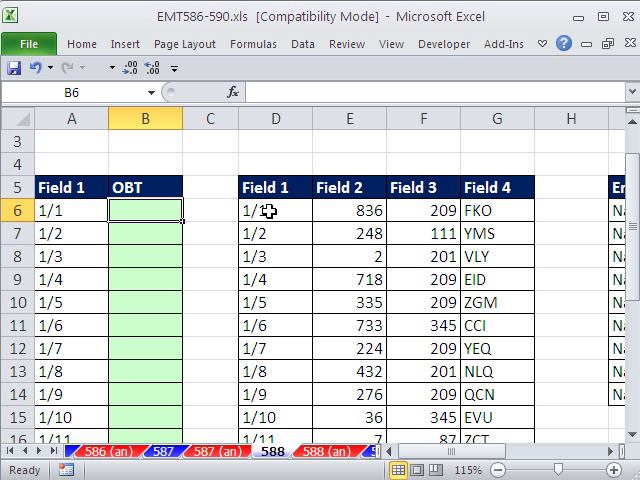
mouse_move(444, 256)
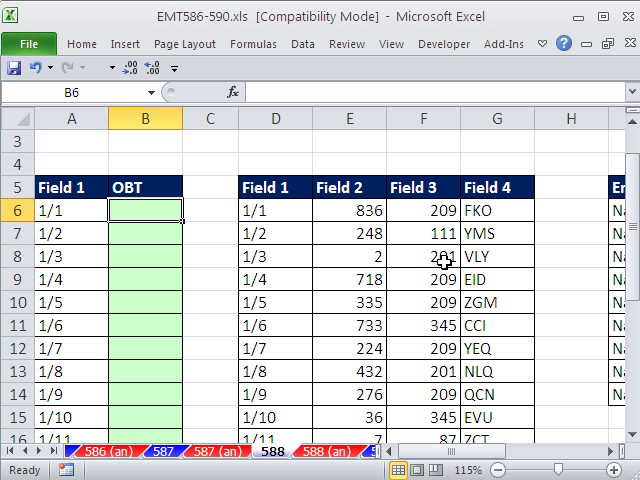
mouse_move(360, 188)
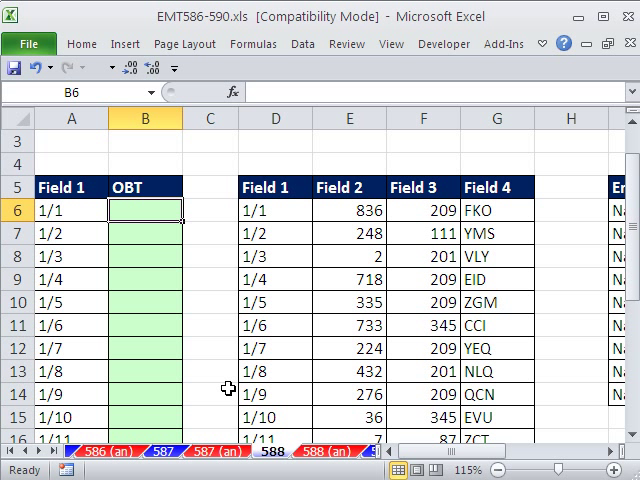
text(=)
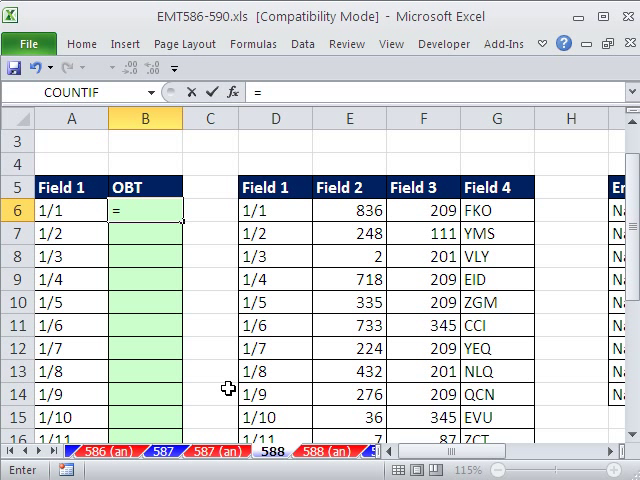
text(VLOOKUP(A6,$D$6:$F$26)
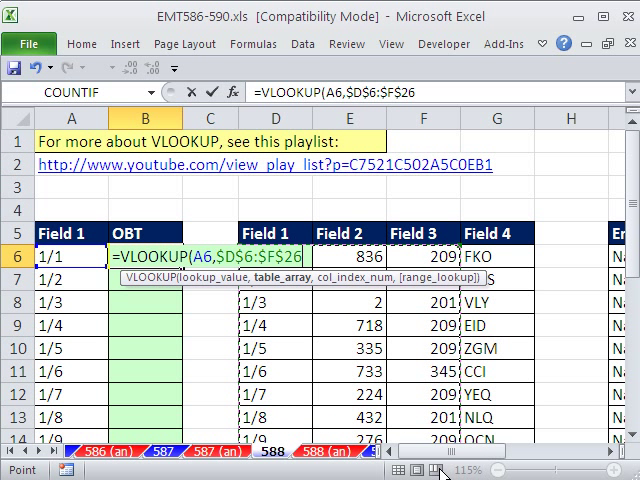
text(,)
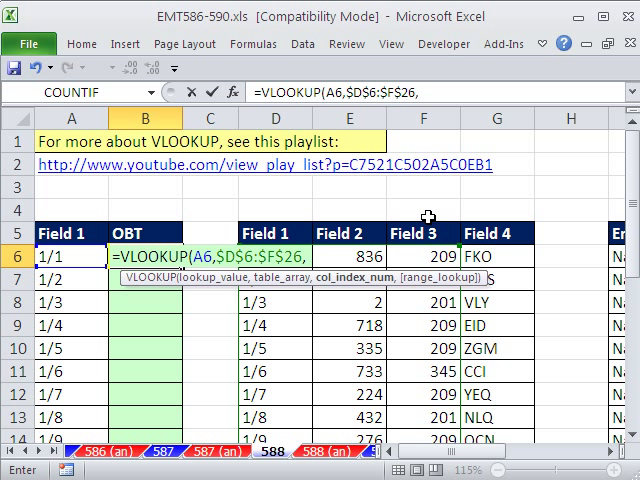
mouse_move(320, 287)
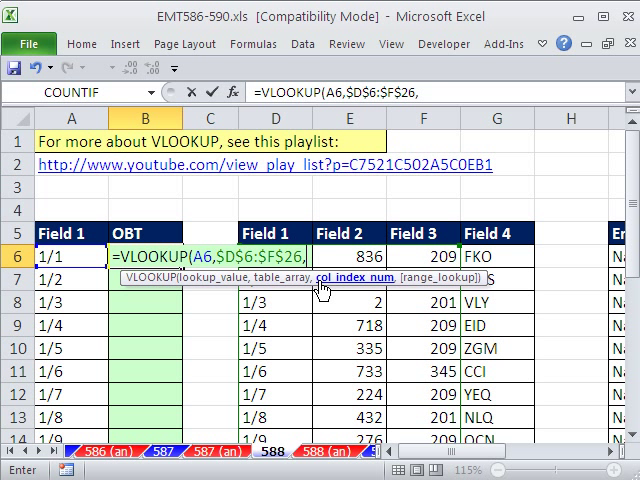
text(3)
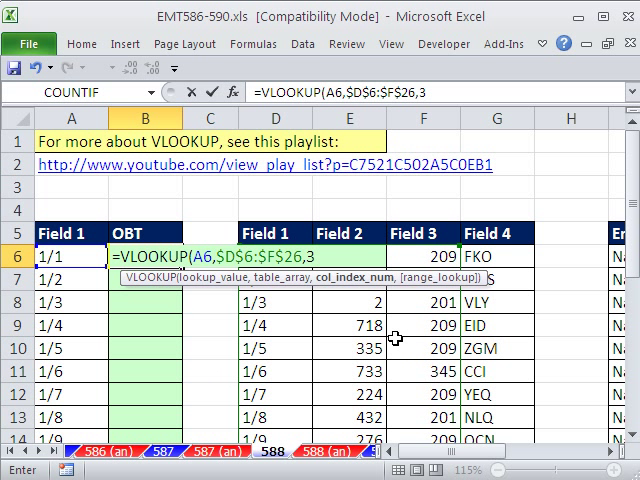
mouse_move(142, 306)
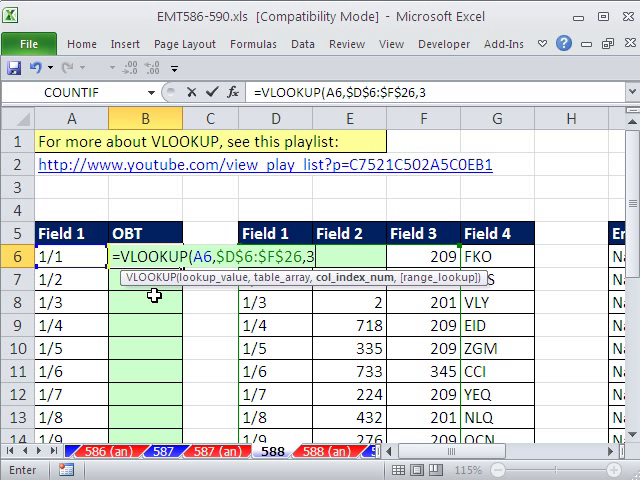
text(,)
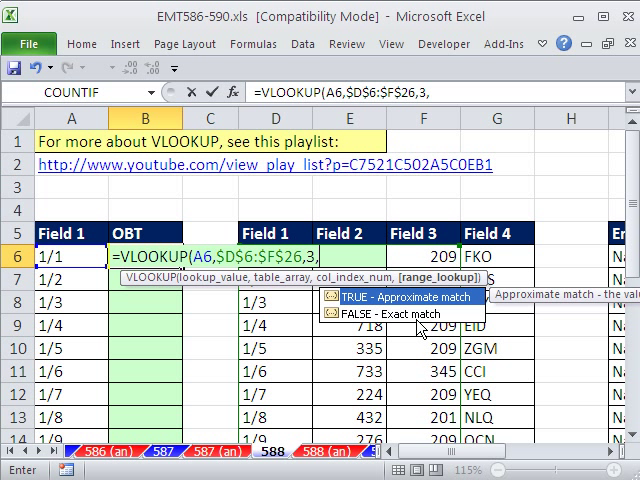
text(0))
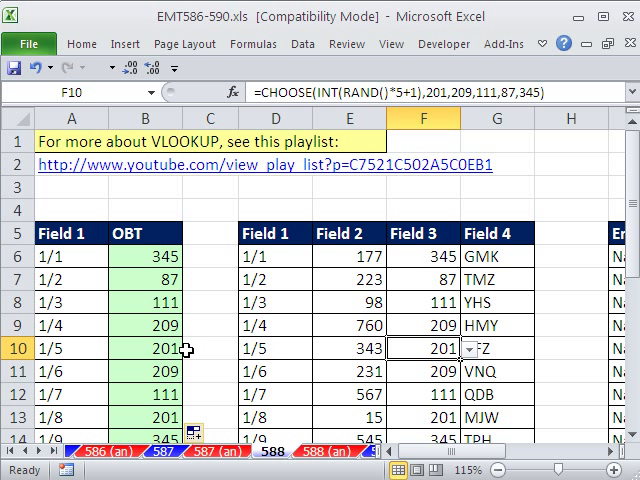
Label A4 'Assume:' with 201 in B4, keeping the VLOOKUP formula in B6
text(=VLOOKUP(A6,$D$6:$F$26,3,0))
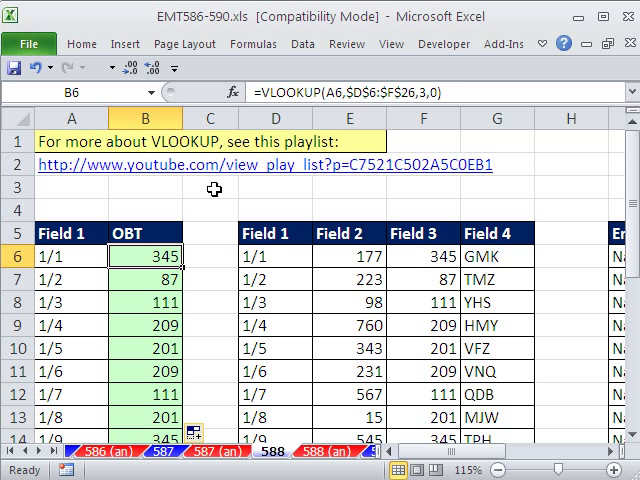
mouse_move(55, 197)
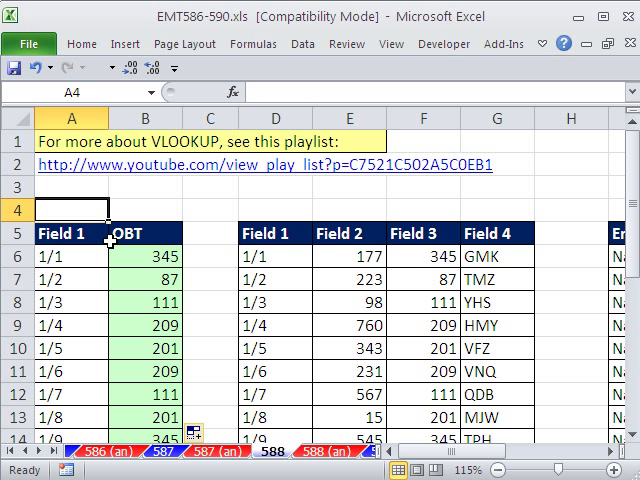
text(Assume:)
click(145, 209)
text(201)
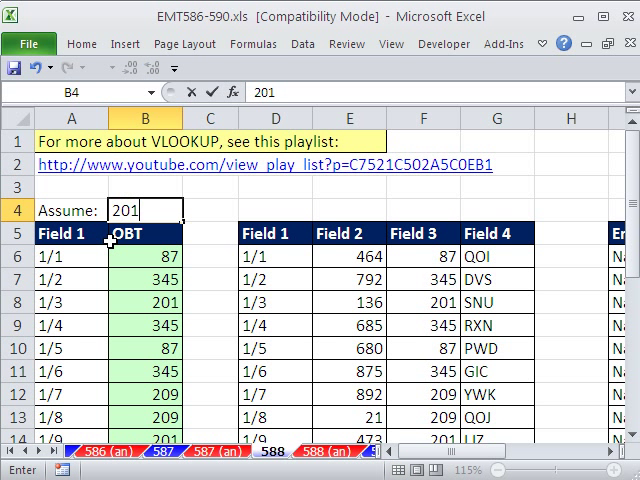
text(=VLOOKUP(A6,$D$6:$F$26,3,0)=B$4)
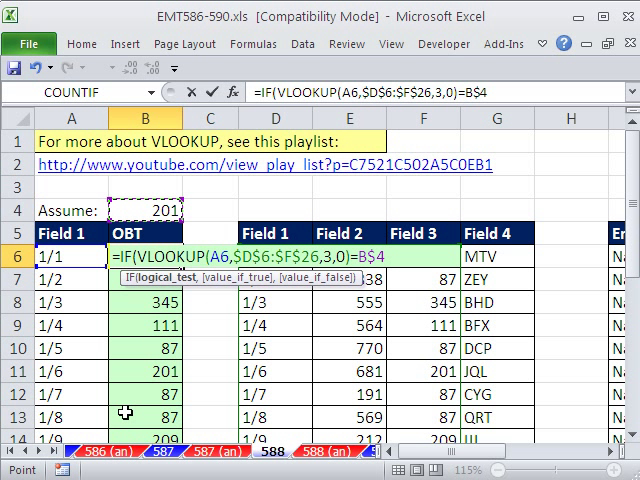
Wrap the B6 lookup in IF comparing it to B$4, returning 0 if equal, else 12
text(,)
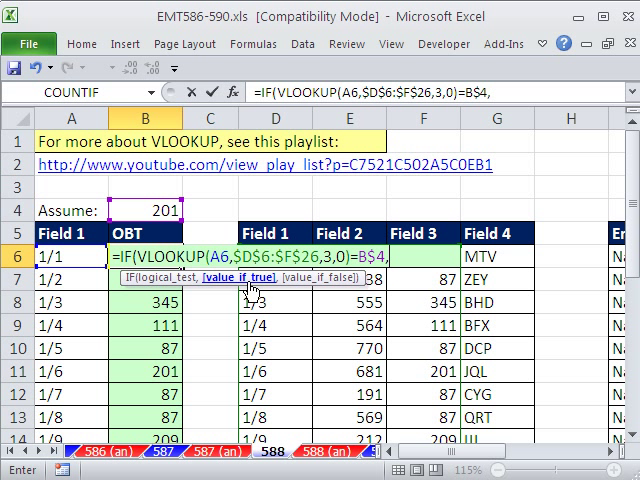
text(0,)
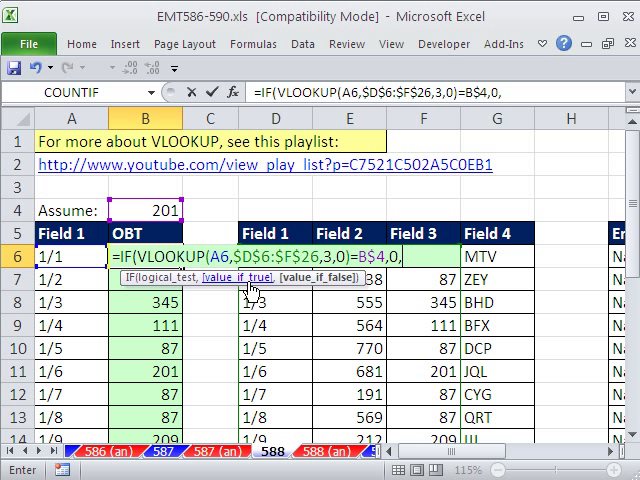
text(12))
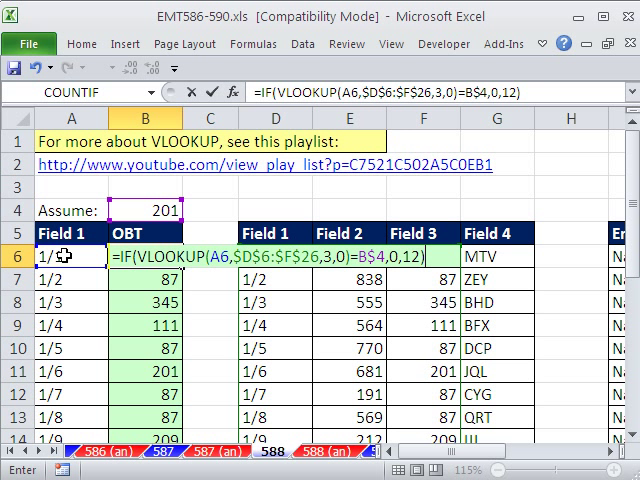
mouse_move(466, 354)
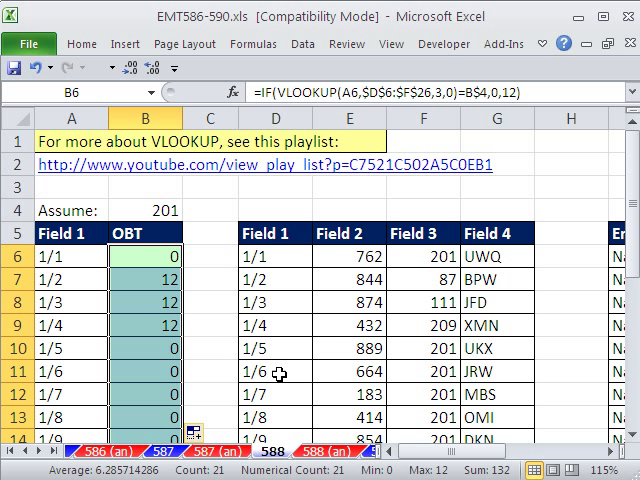
mouse_move(432, 415)
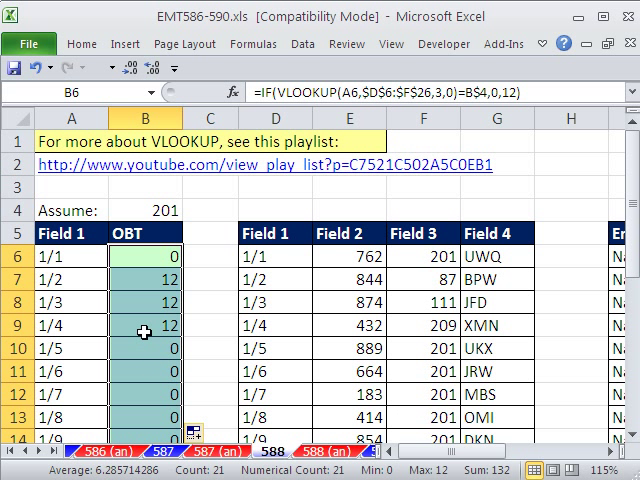
mouse_move(287, 408)
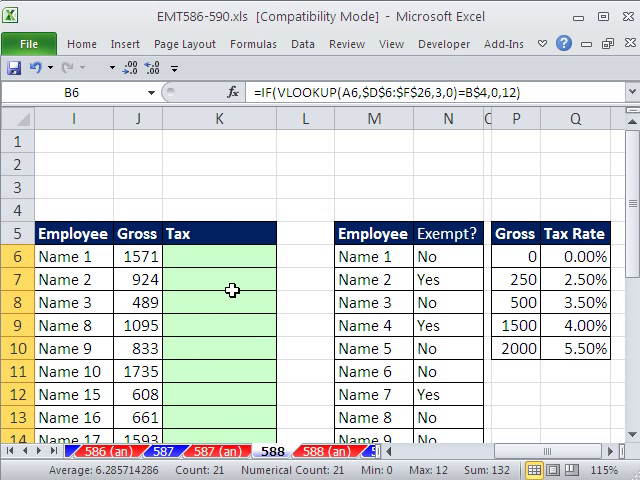
click(211, 256)
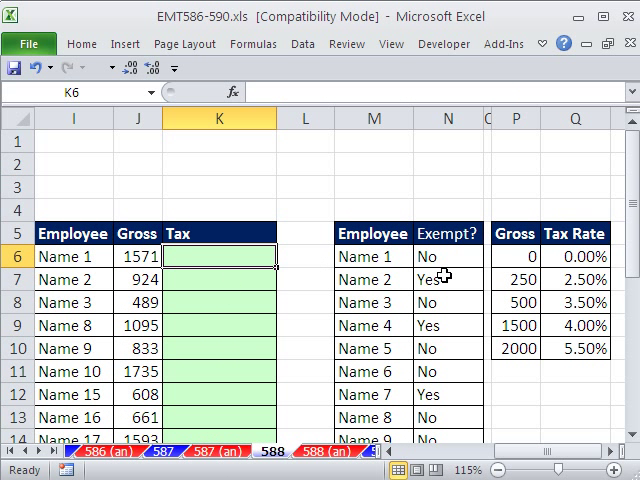
mouse_move(372, 368)
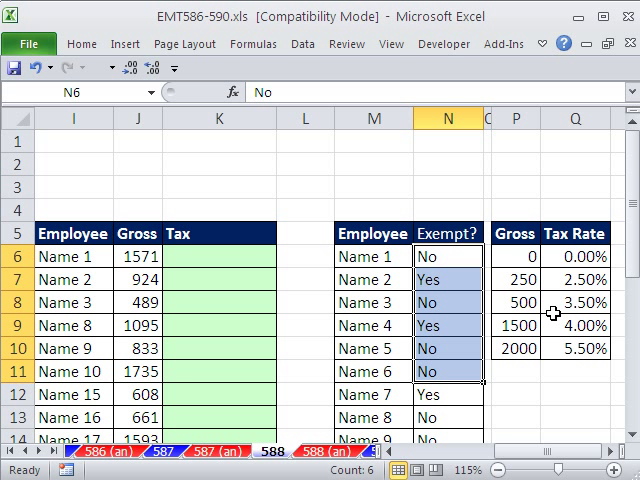
mouse_move(68, 252)
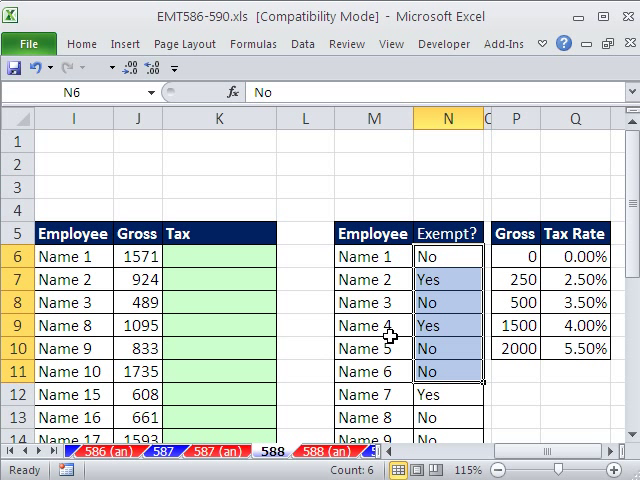
click(70, 276)
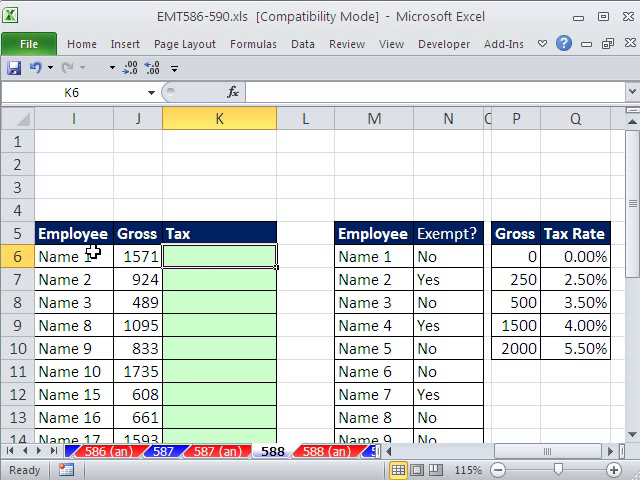
mouse_move(448, 258)
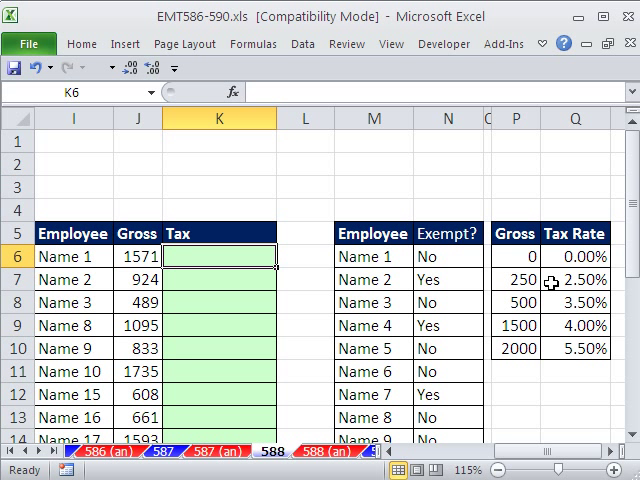
mouse_move(152, 234)
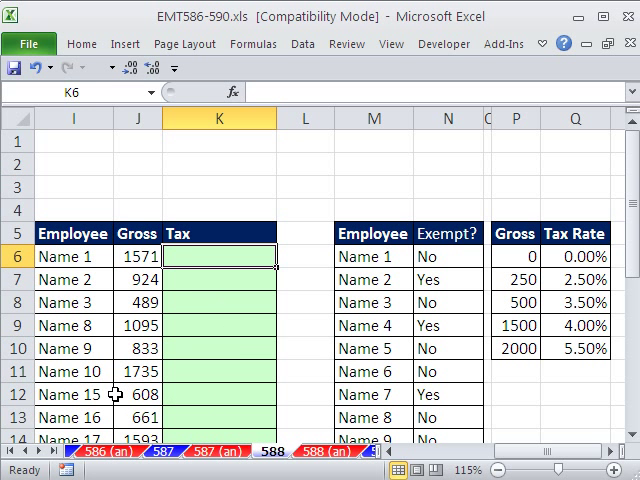
Type =IF(VLOOKUP(I6,$M$6:$N$25,2,0)="Yes" in K6 as the exemption test
text(=if)
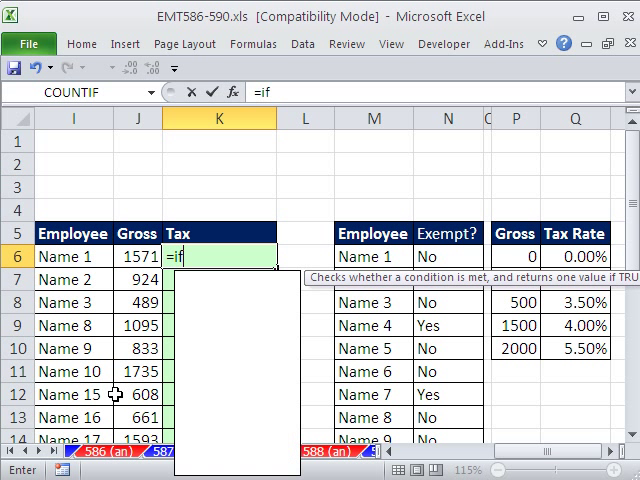
text(()
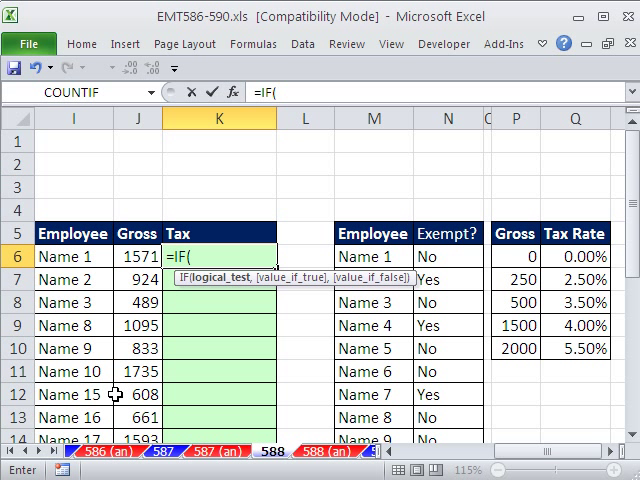
text(vl)
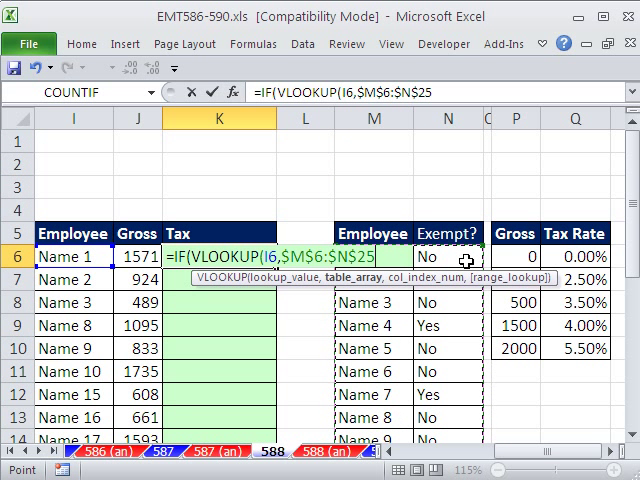
text(,)
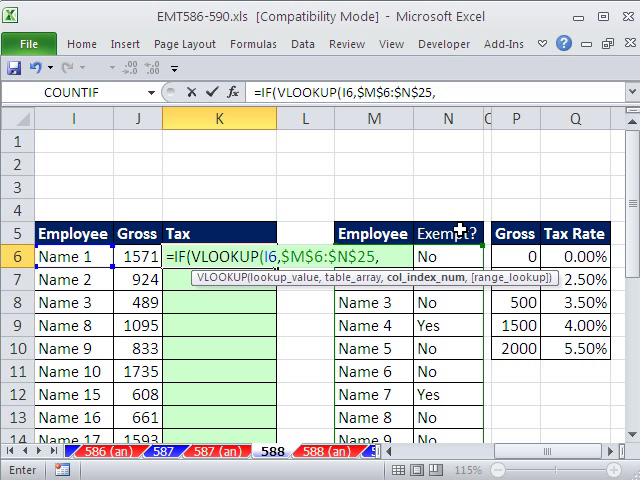
text(2)
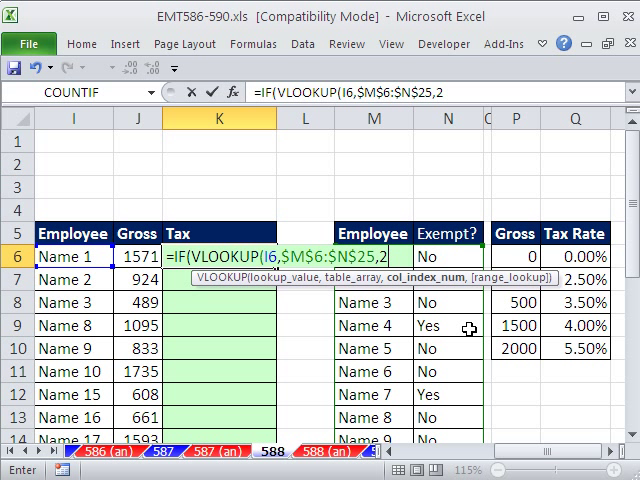
text(,)
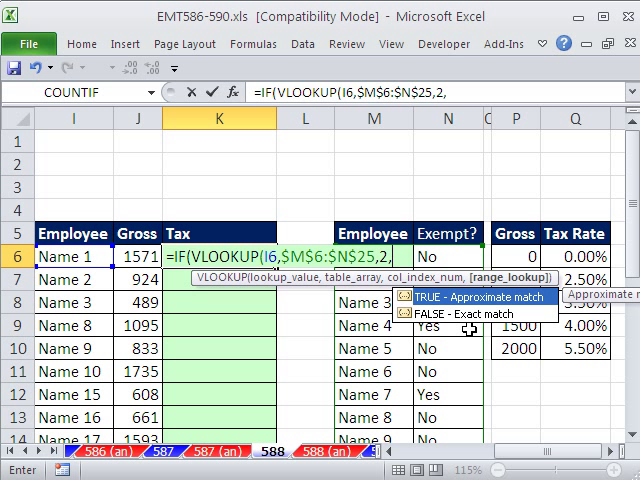
text(0)
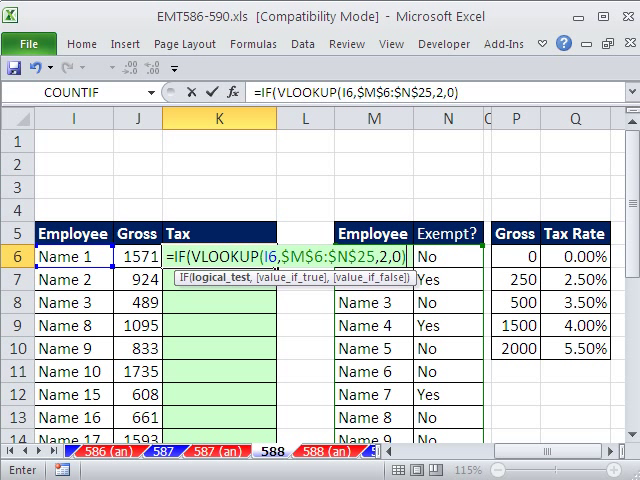
mouse_move(452, 265)
text(="Y)
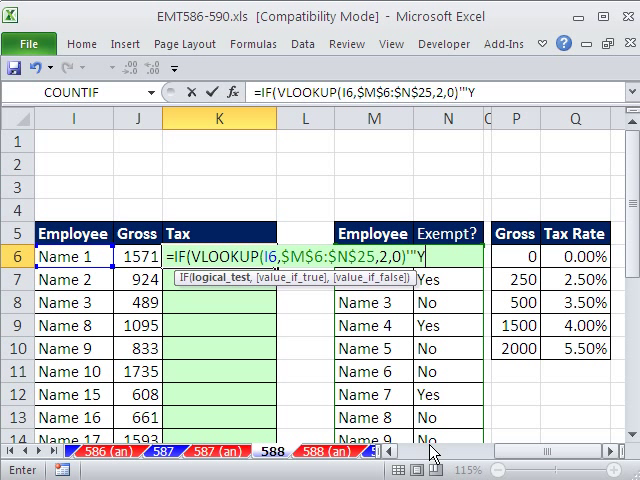
text(es",)
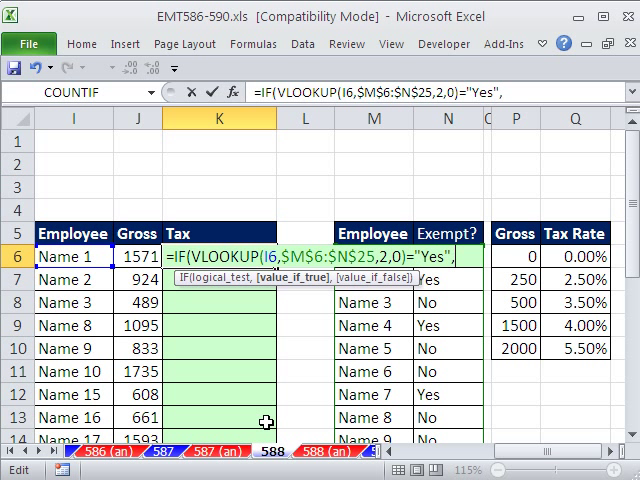
Finish K6 with 0,VLOOKUP(J6,$P$6:$Q$10,2) so non-exempt employees get their bracket rate
text(0)
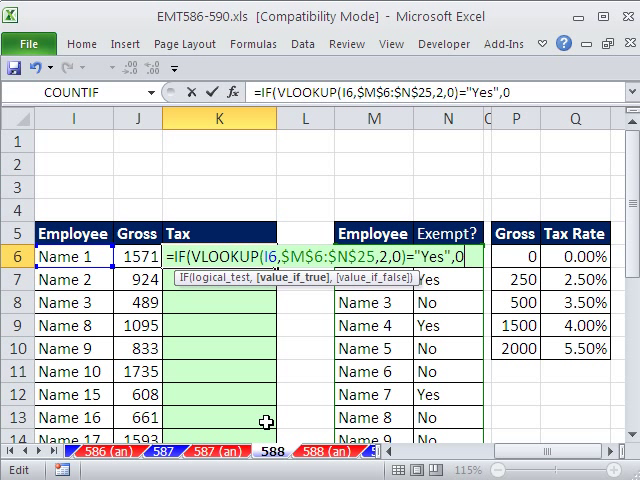
mouse_move(270, 284)
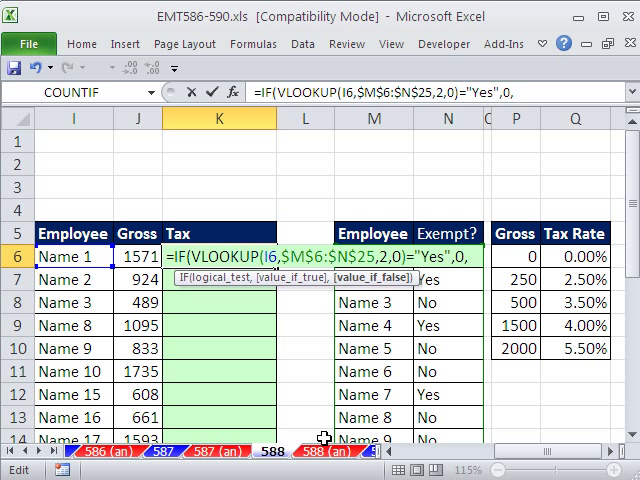
text(vl)
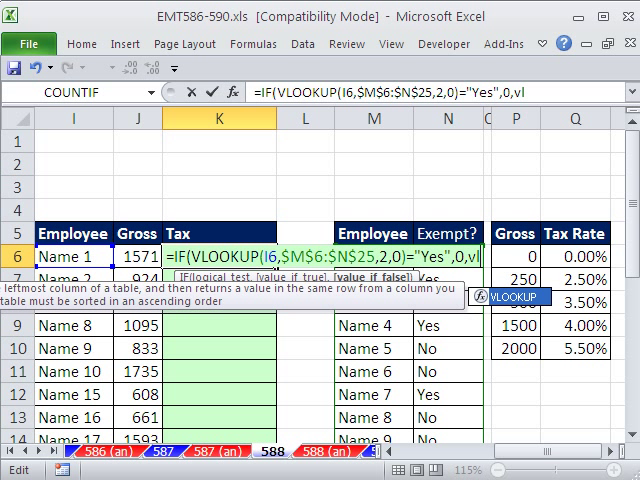
text(LOOKUP()
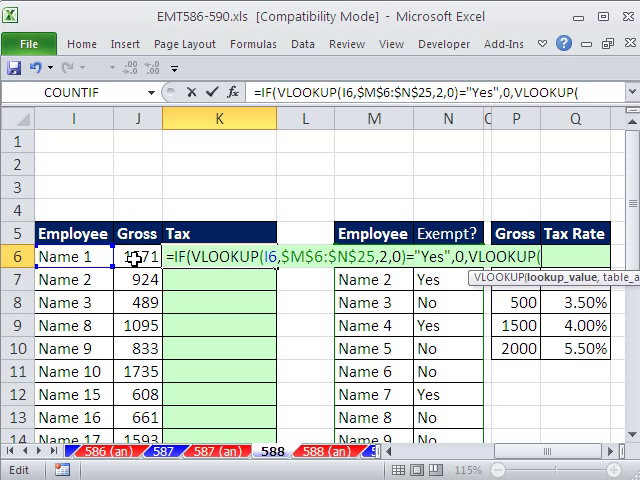
click(138, 257)
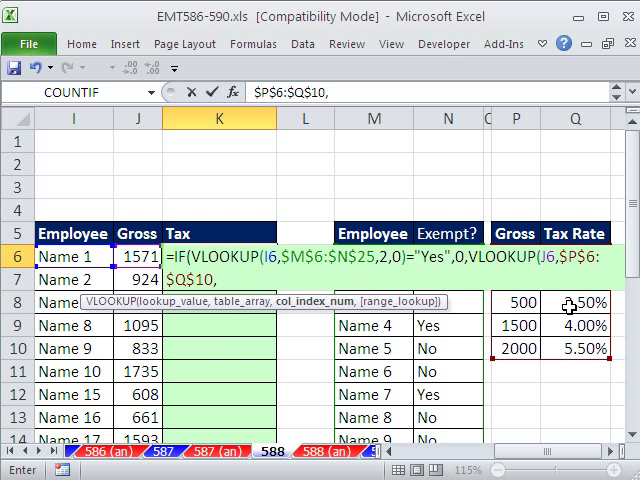
mouse_move(225, 290)
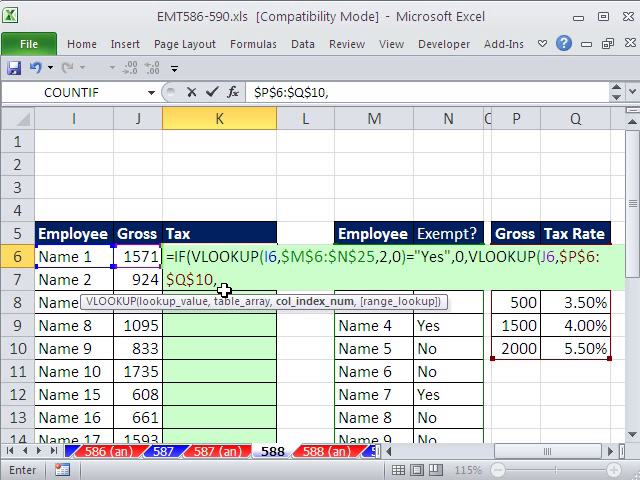
text(2)
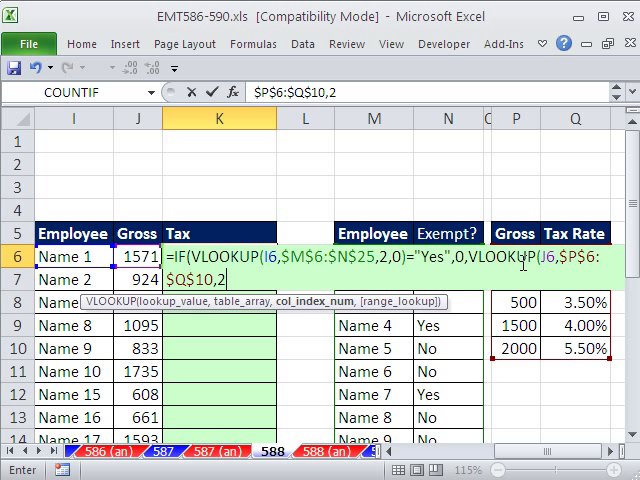
mouse_move(508, 353)
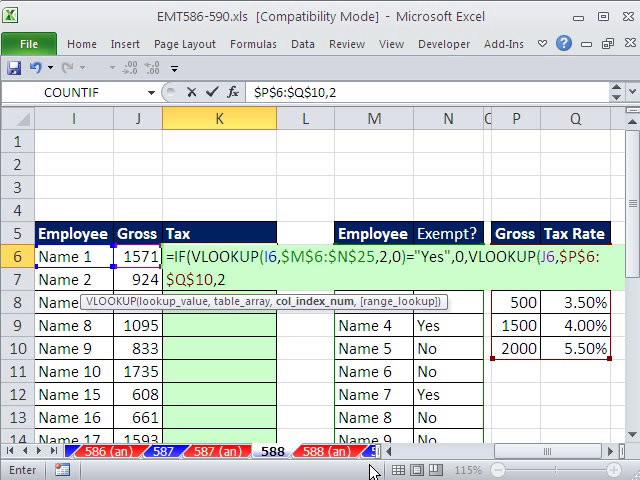
text())
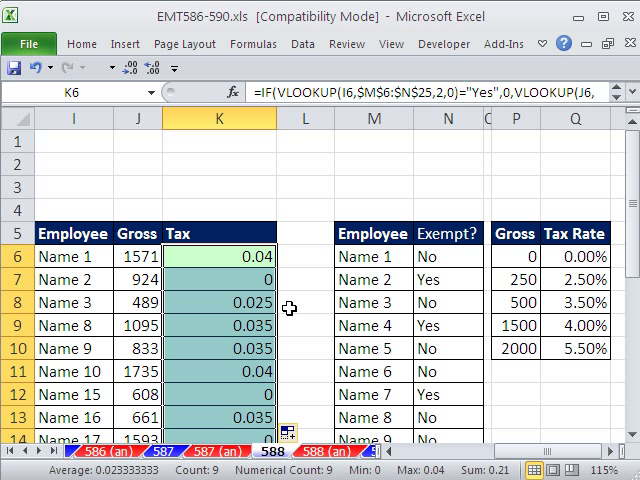
mouse_move(237, 280)
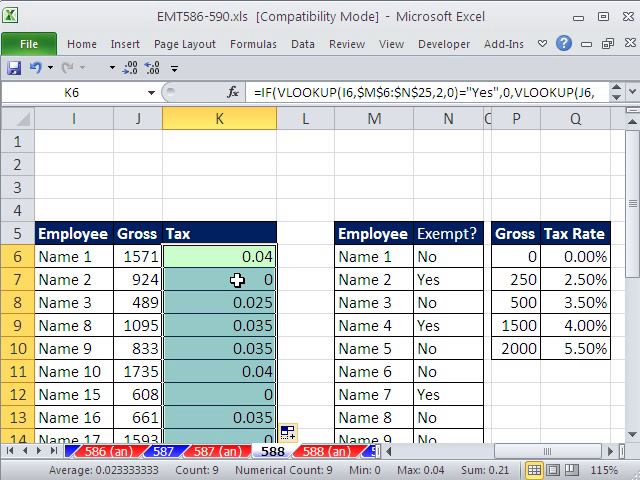
mouse_move(455, 279)
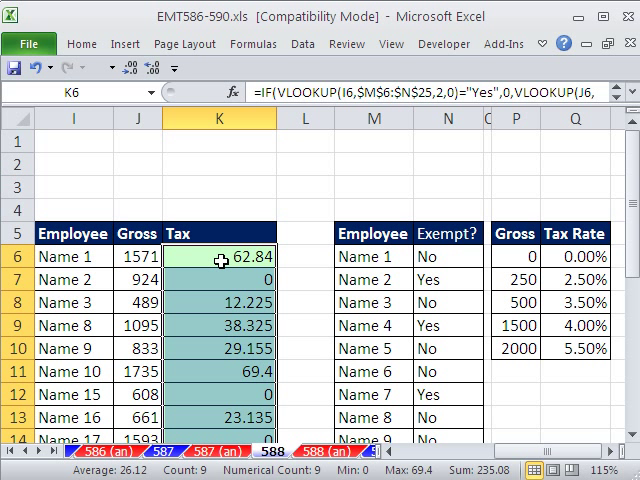
mouse_move(433, 312)
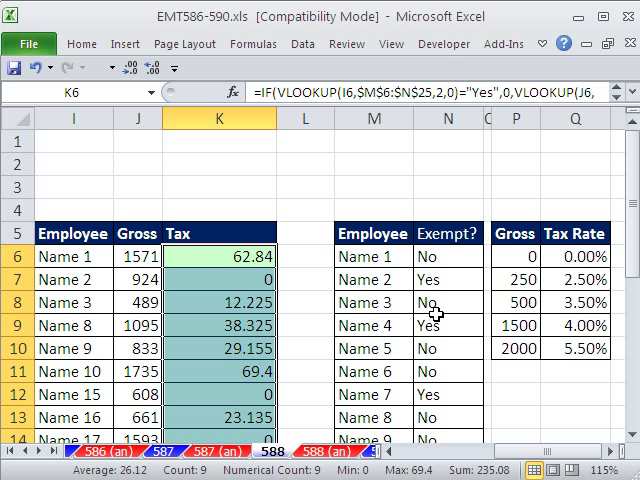
mouse_move(445, 315)
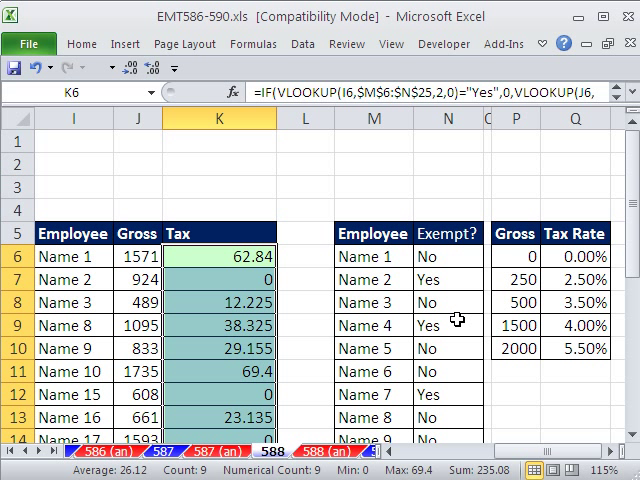
mouse_move(599, 208)
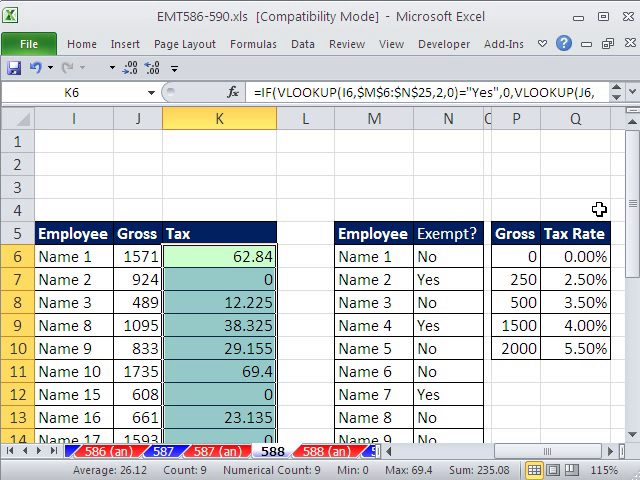